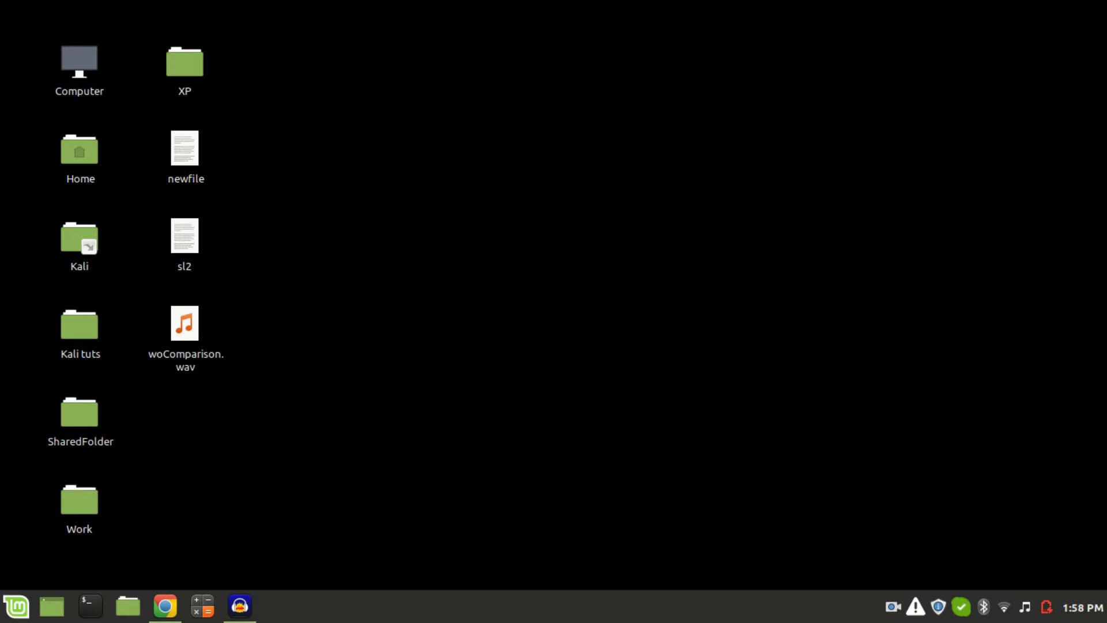
{"action": "mouse_move", "coordinate": [841, 338]}
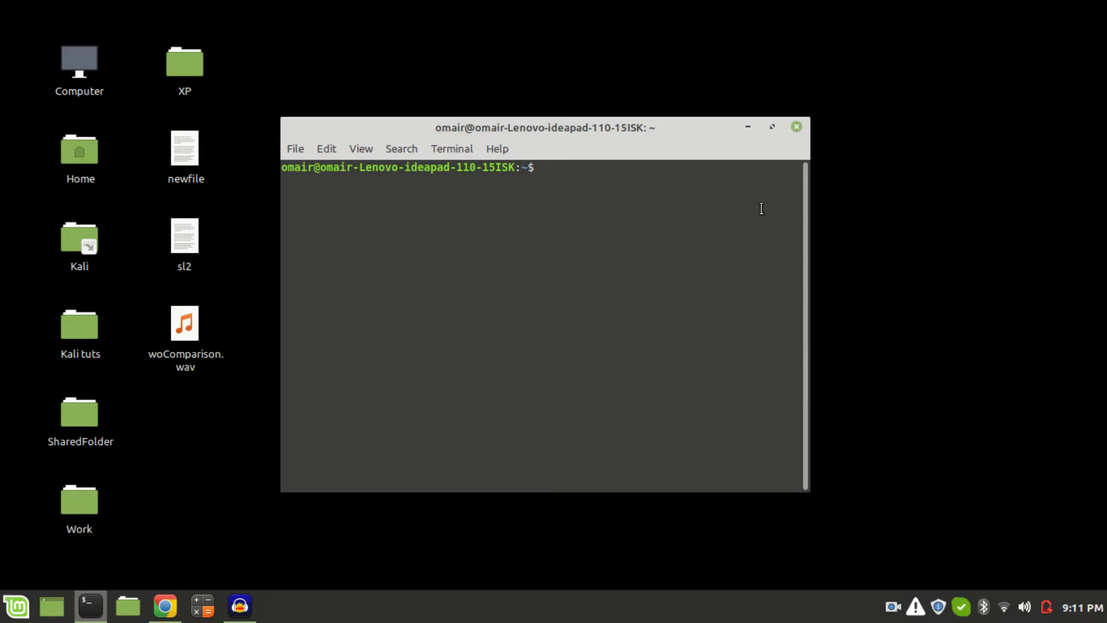
Maximize the terminal and begin the command 'pactl set-sink-volume 0' at the prompt.
{"action": "left_click", "coordinate": [772, 126]}
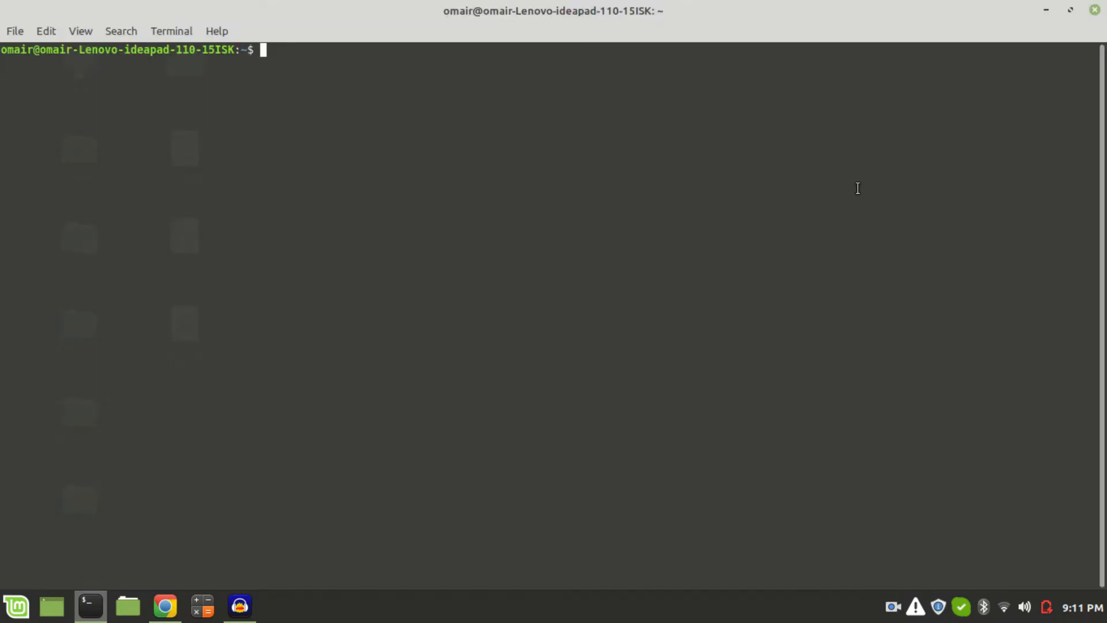
{"action": "type", "text": "pac"}
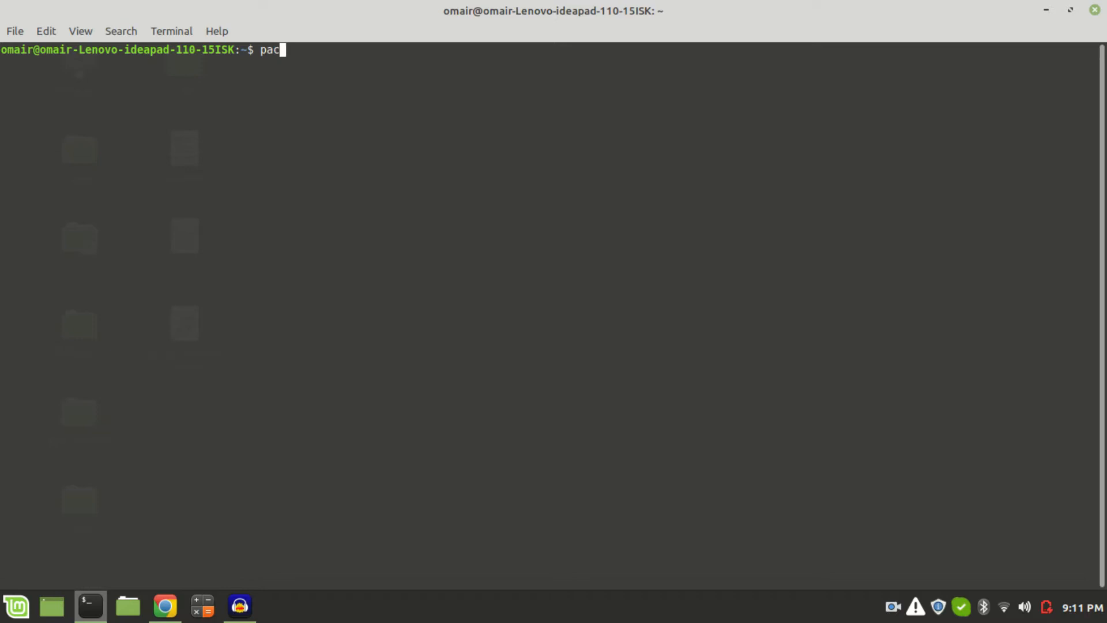
{"action": "type", "text": "tl s"}
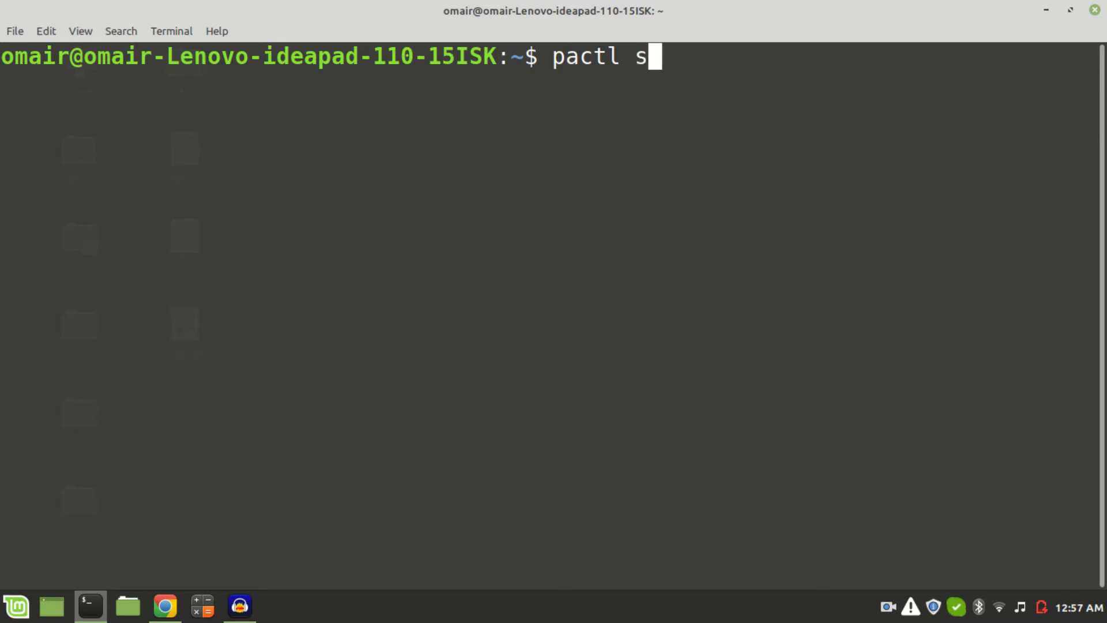
{"action": "type", "text": "et-s"}
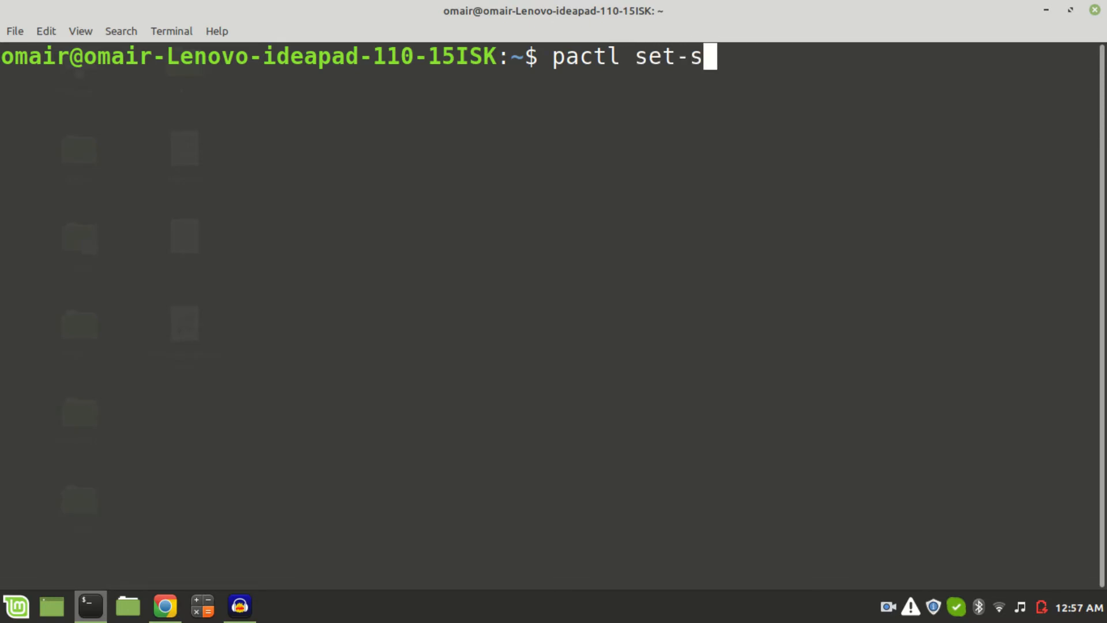
{"action": "type", "text": "ink-"}
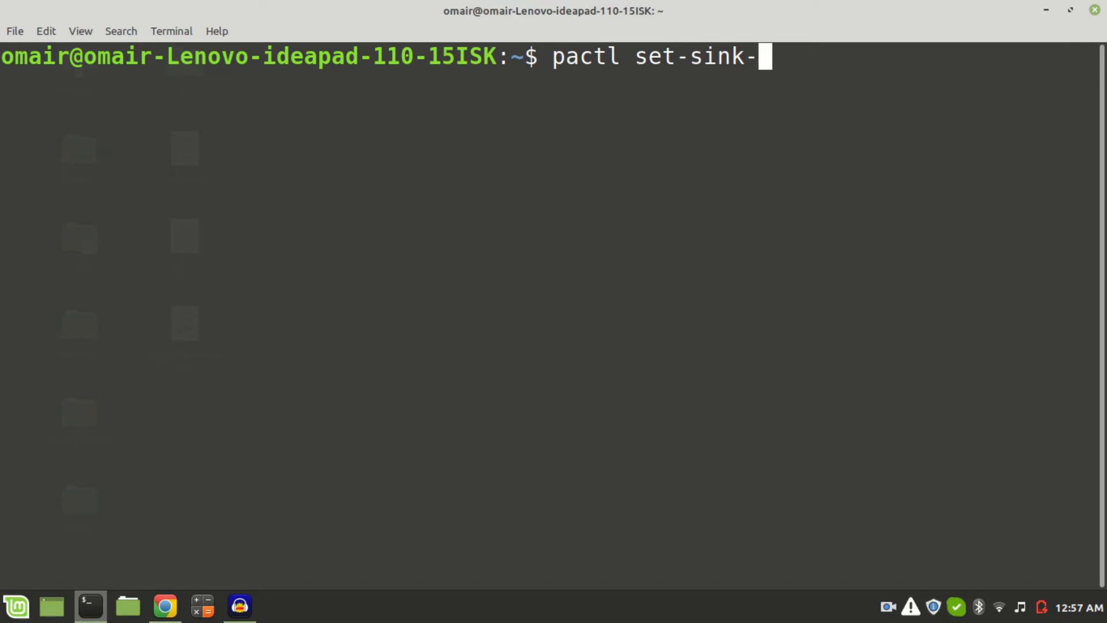
{"action": "type", "text": "volu"}
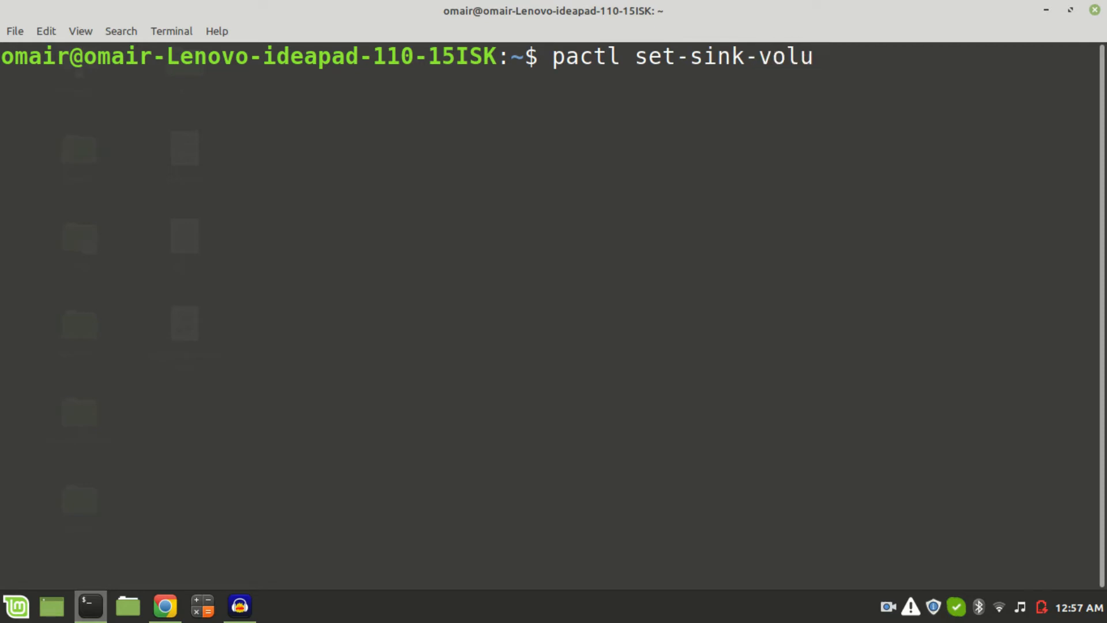
{"action": "type", "text": "me"}
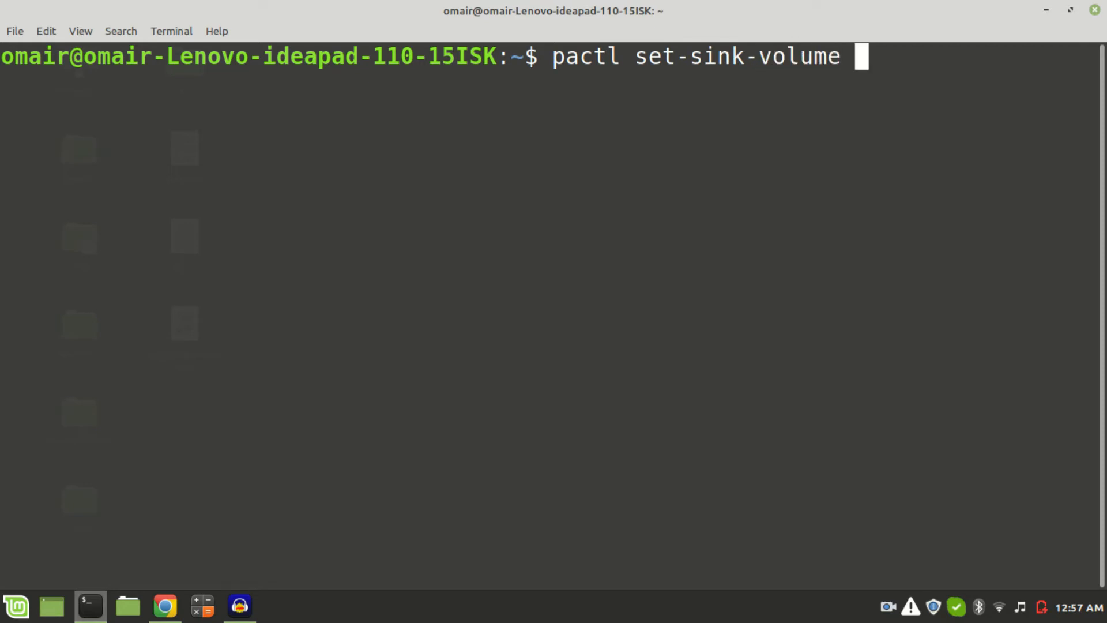
{"action": "type", "text": "0"}
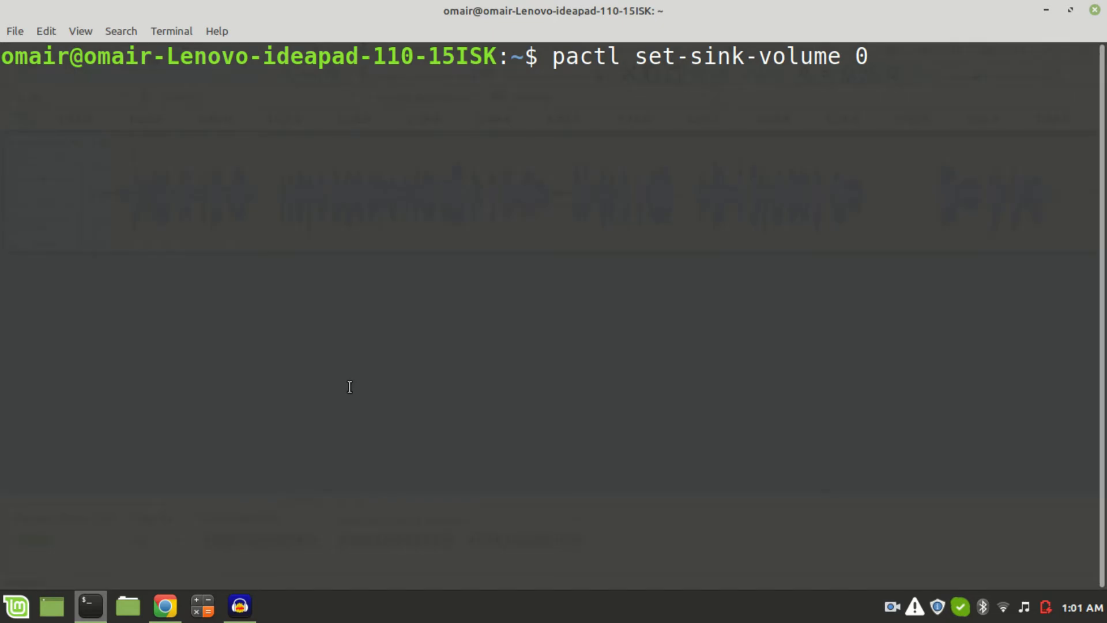
{"action": "type", "text": "1"}
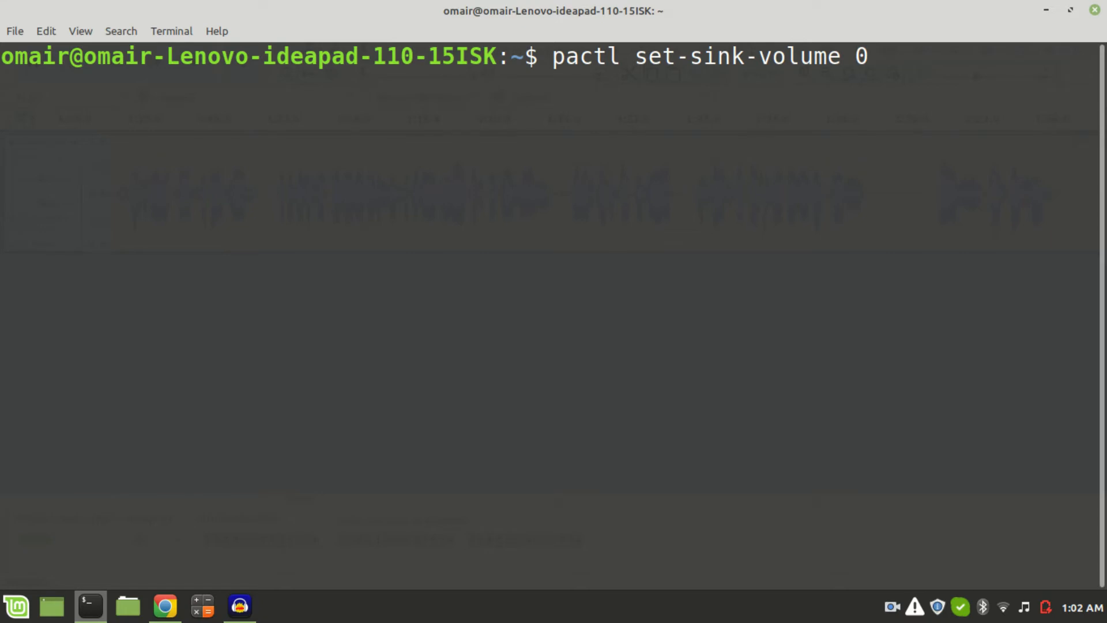
Run the volume command with +10%, then recall it and run it again with +200%.
{"action": "type", "text": "+"}
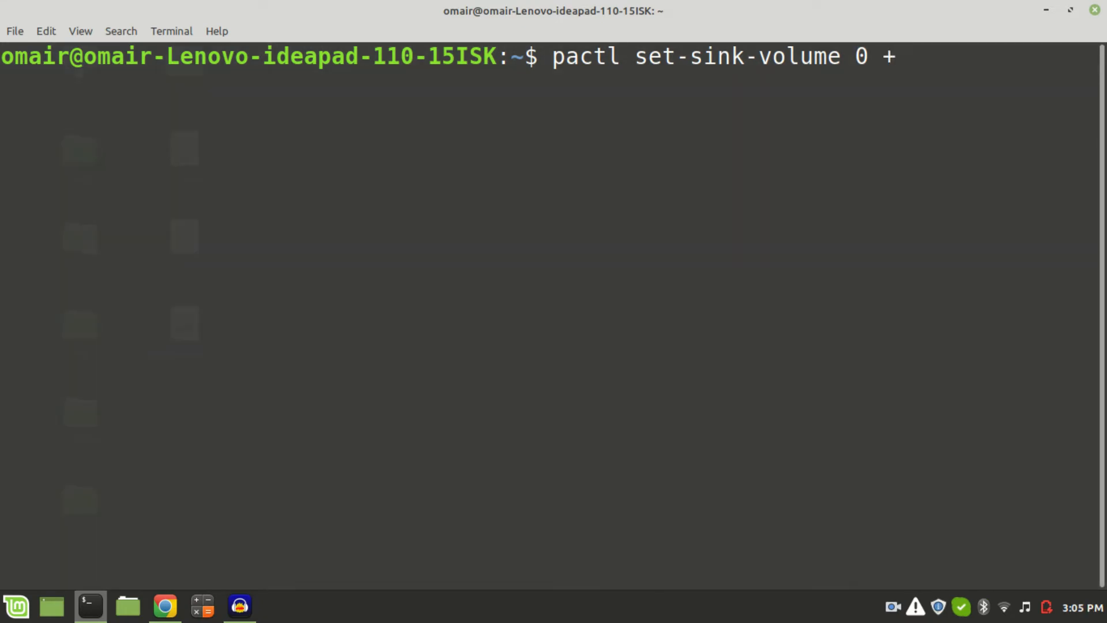
{"action": "type", "text": "10%"}
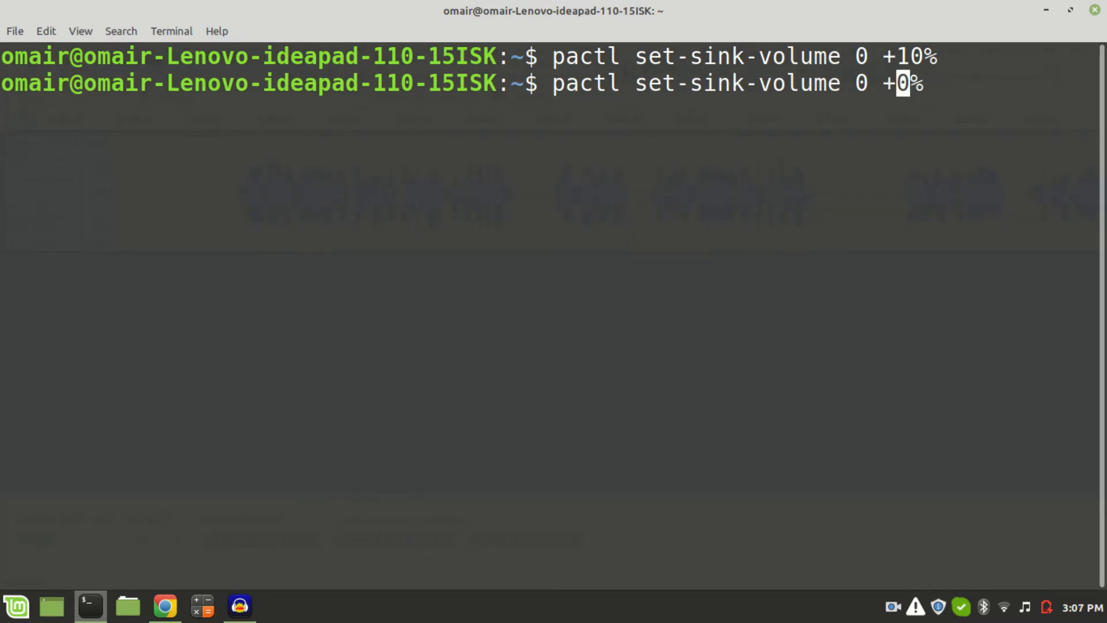
{"action": "type", "text": "20"}
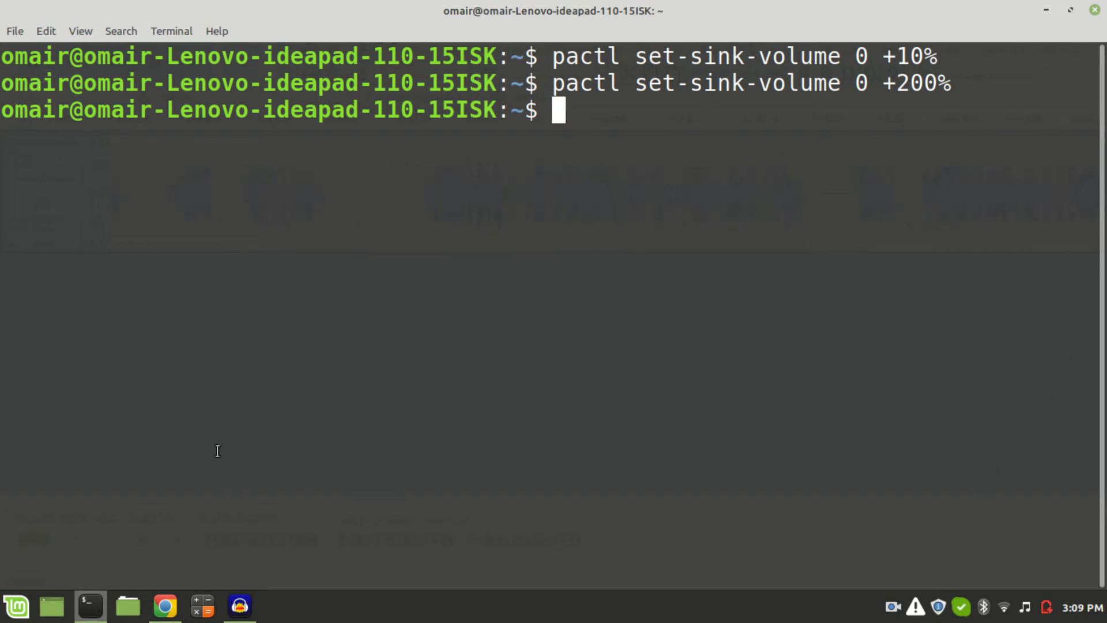
Run 'pactl set-sink-volume 0 -50%' and recall the same command at the new prompt.
{"action": "type", "text": "pact"}
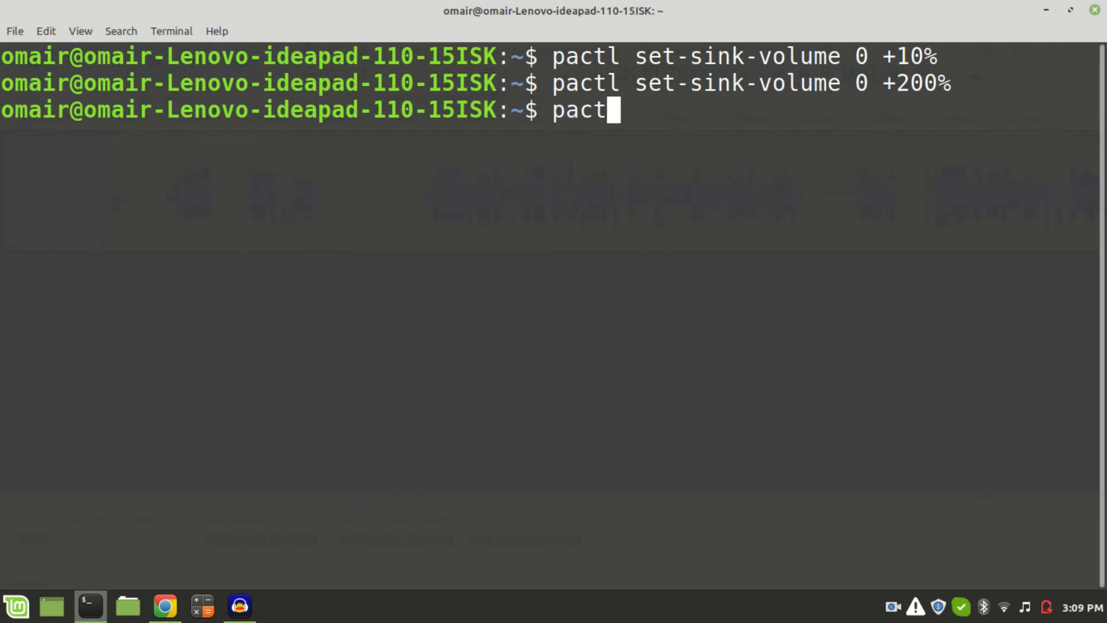
{"action": "type", "text": "l se"}
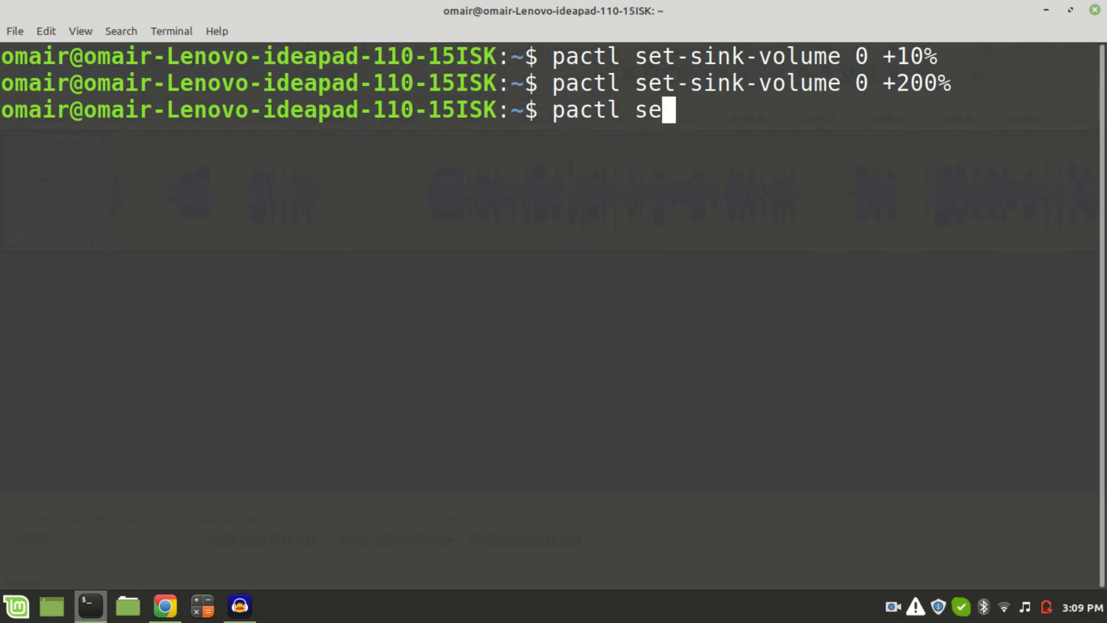
{"action": "type", "text": "t-sink"}
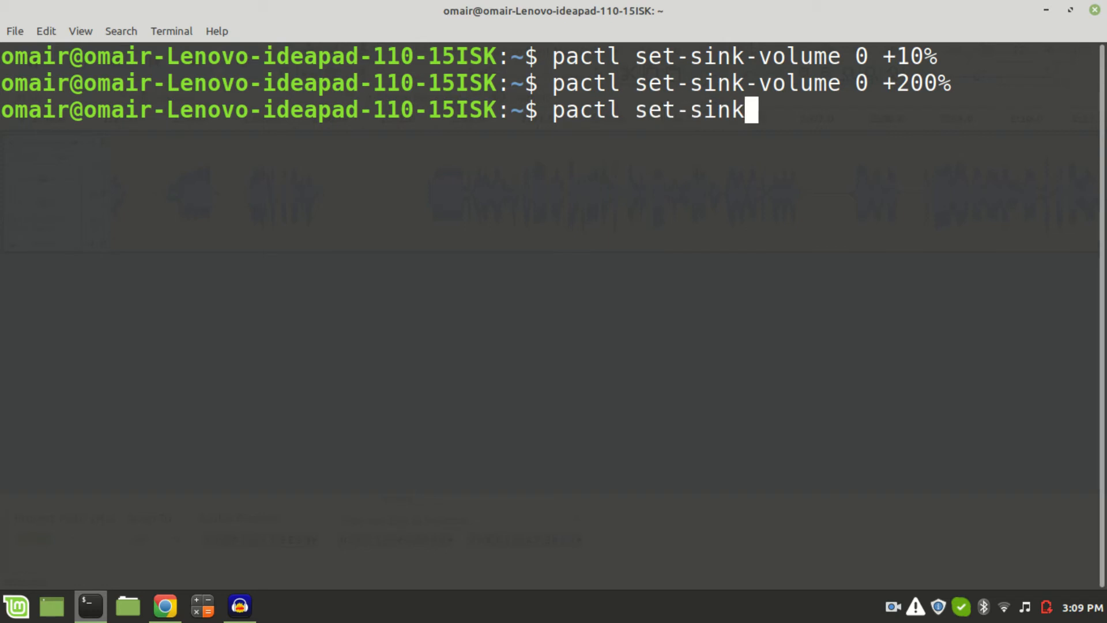
{"action": "type", "text": "-vol"}
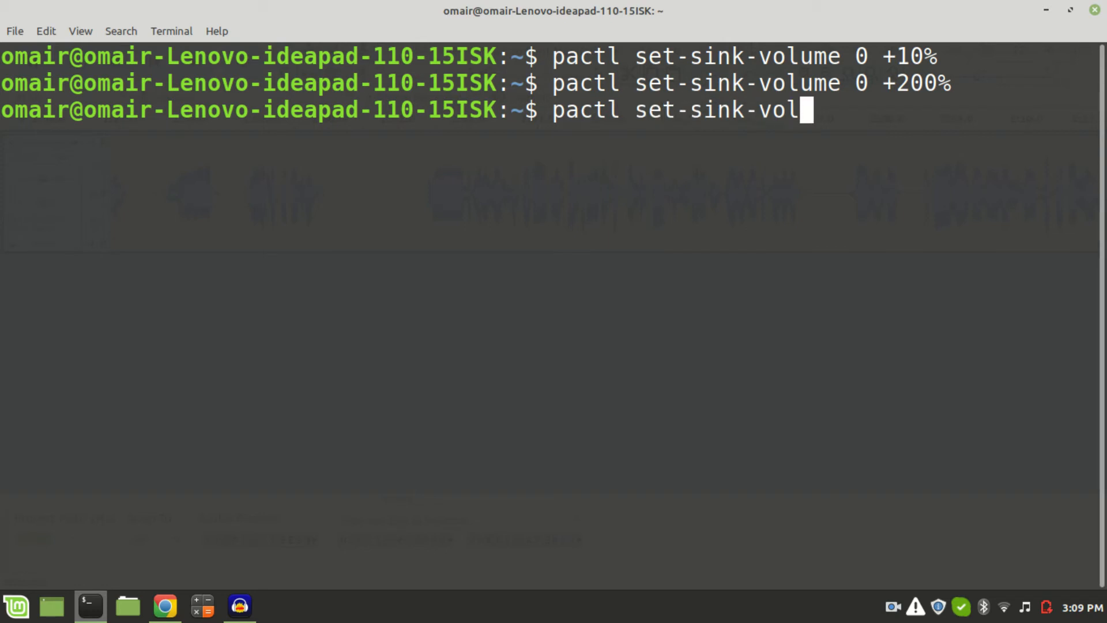
{"action": "type", "text": "ume 0"}
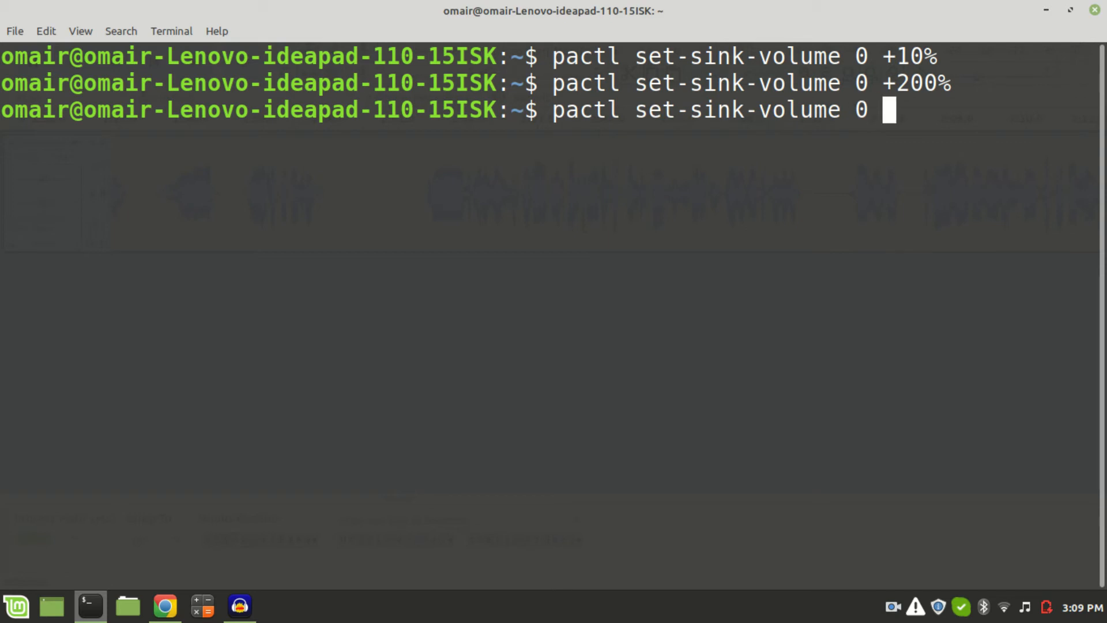
{"action": "type", "text": "-5"}
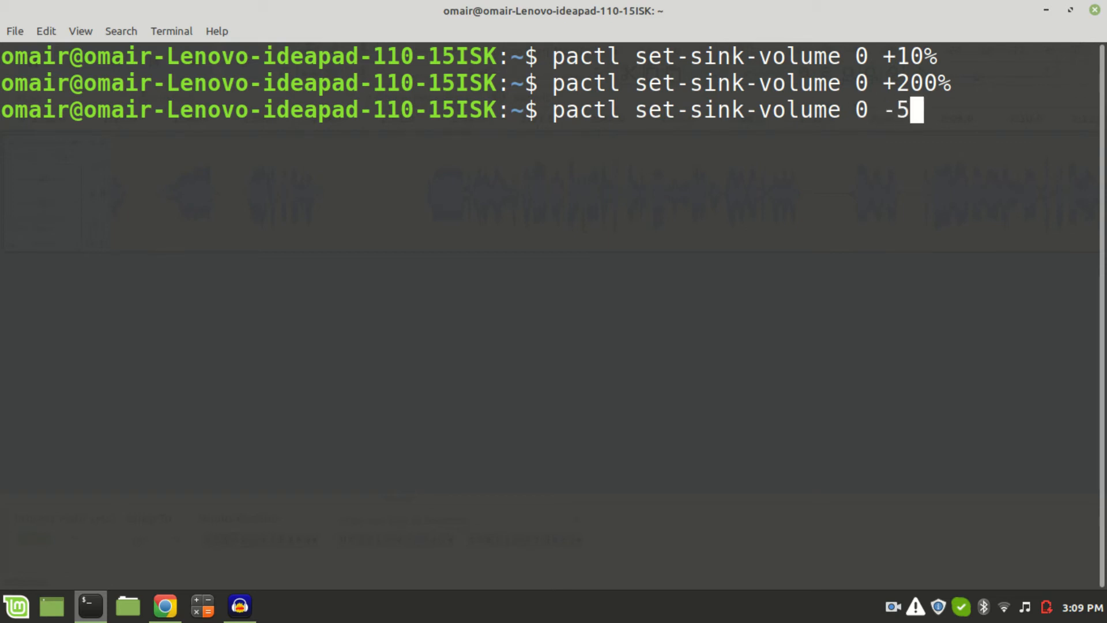
{"action": "type", "text": "0%"}
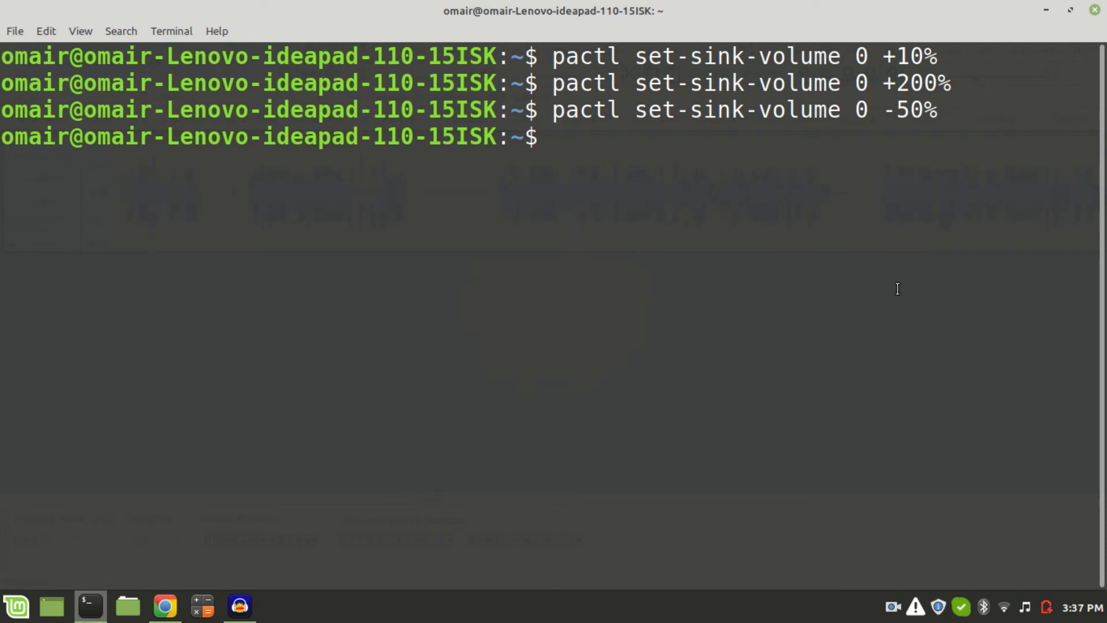
{"action": "type", "text": "pactl set-sink-volume 0 -50%"}
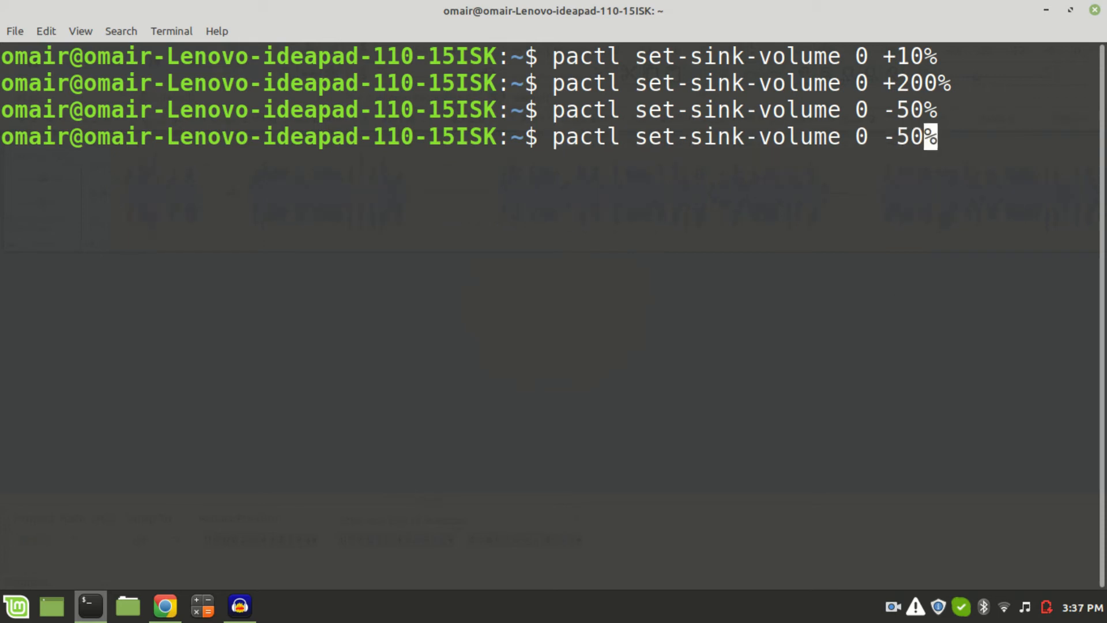
Drop the minus to run an absolute 50% level, then recall and run it as 150%.
{"action": "key", "text": "BackSpace"}
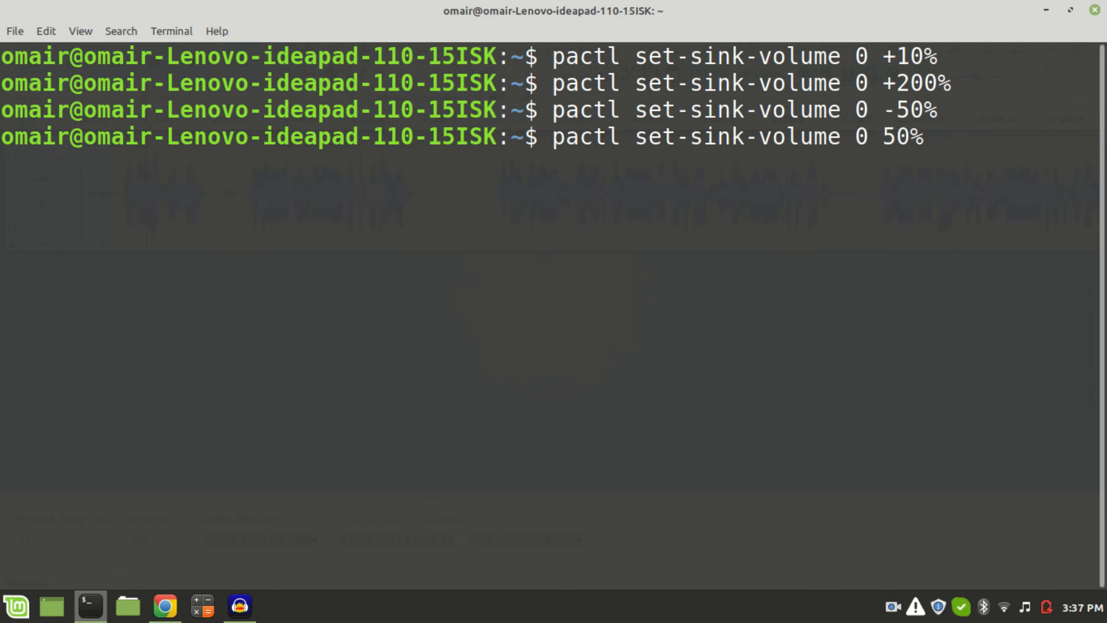
{"action": "key", "text": "Return"}
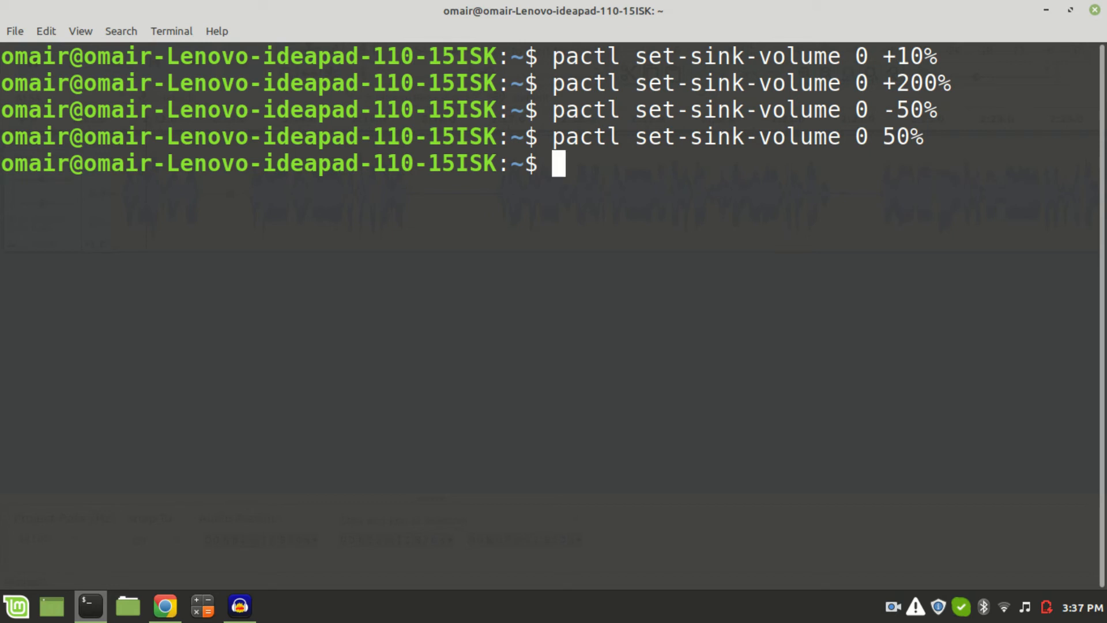
{"action": "mouse_move", "coordinate": [928, 414]}
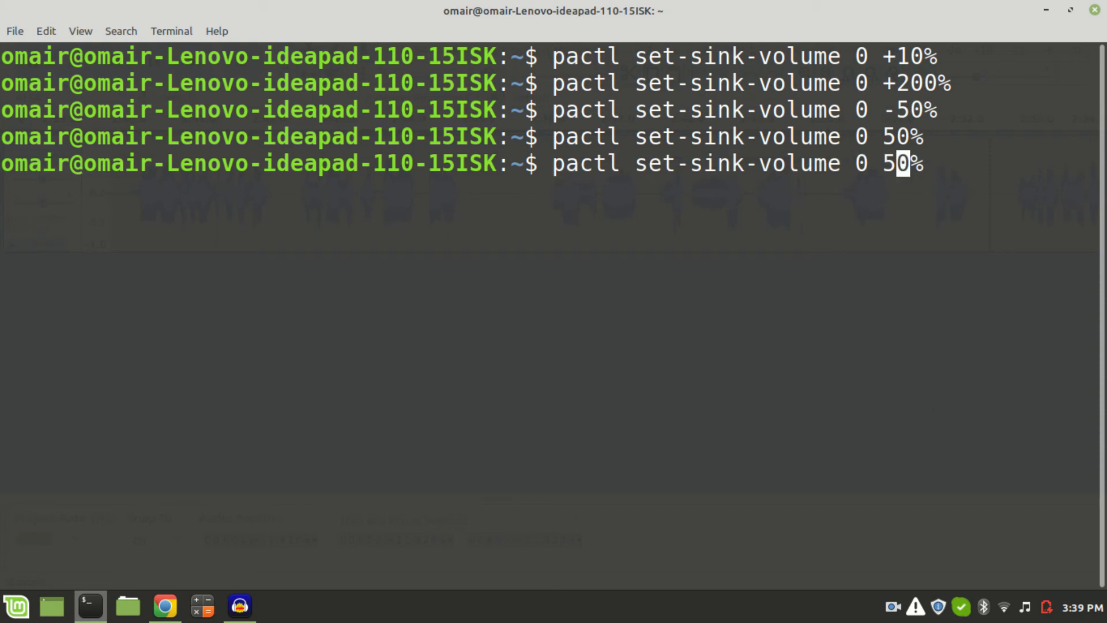
{"action": "type", "text": "1"}
{"action": "key", "text": "Return"}
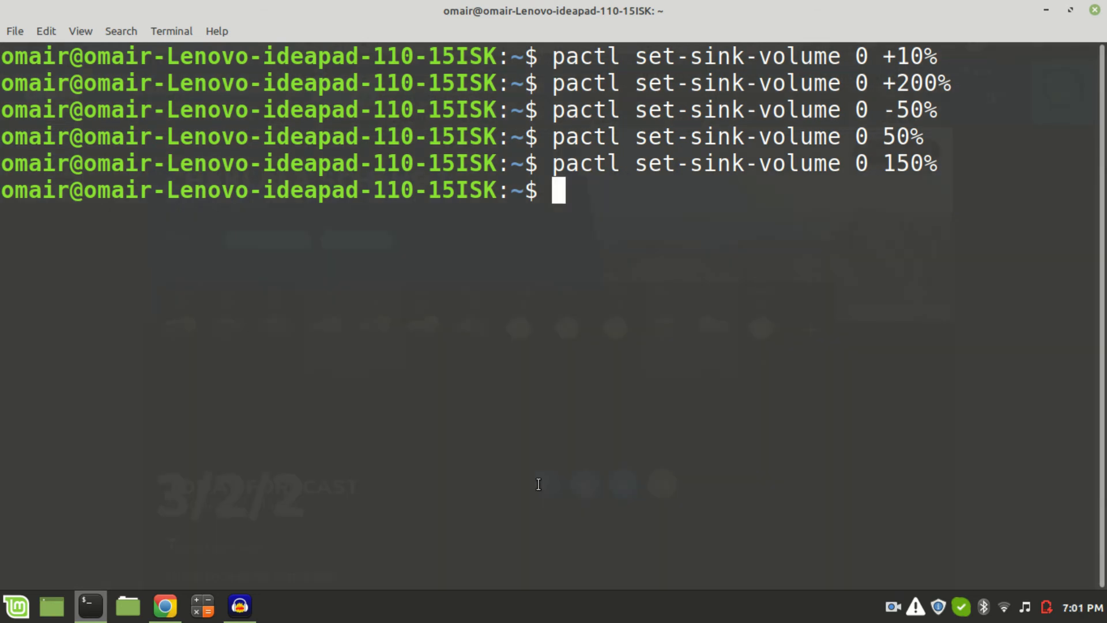
Run 'pactl set-sink-mute 0 toggle' twice, muting and then unmuting sink 0.
{"action": "type", "text": "pactl s"}
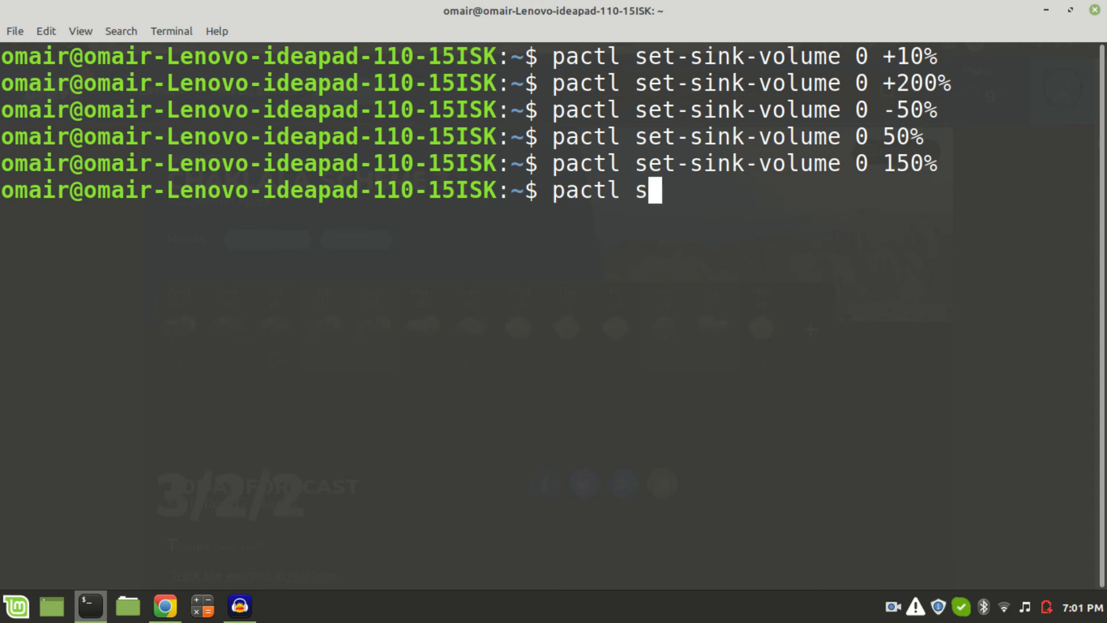
{"action": "type", "text": "et-si"}
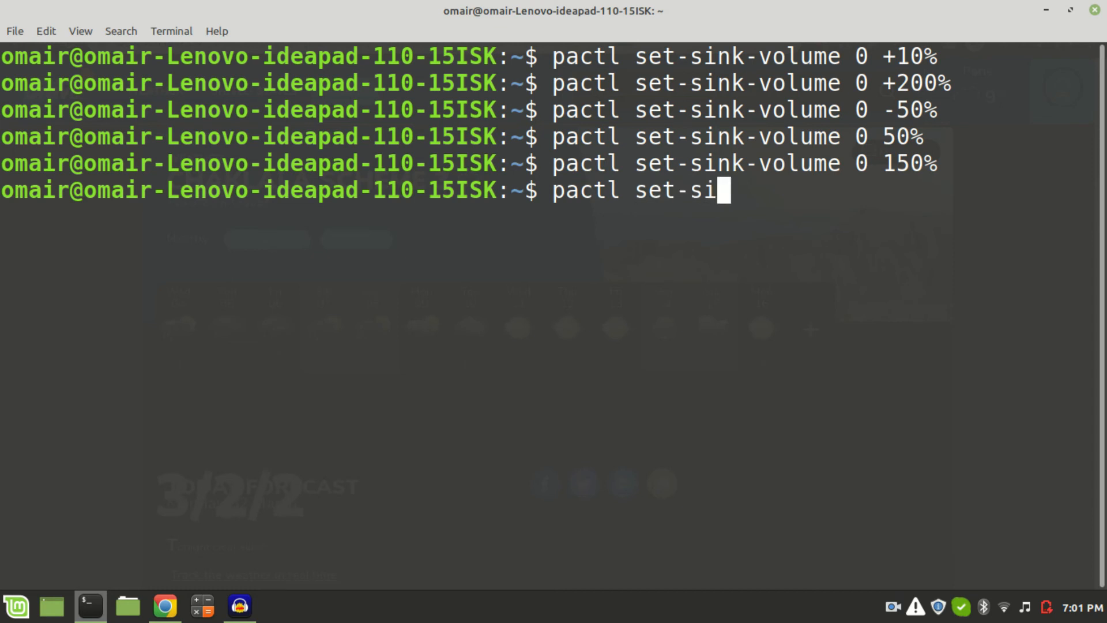
{"action": "type", "text": "nk-m"}
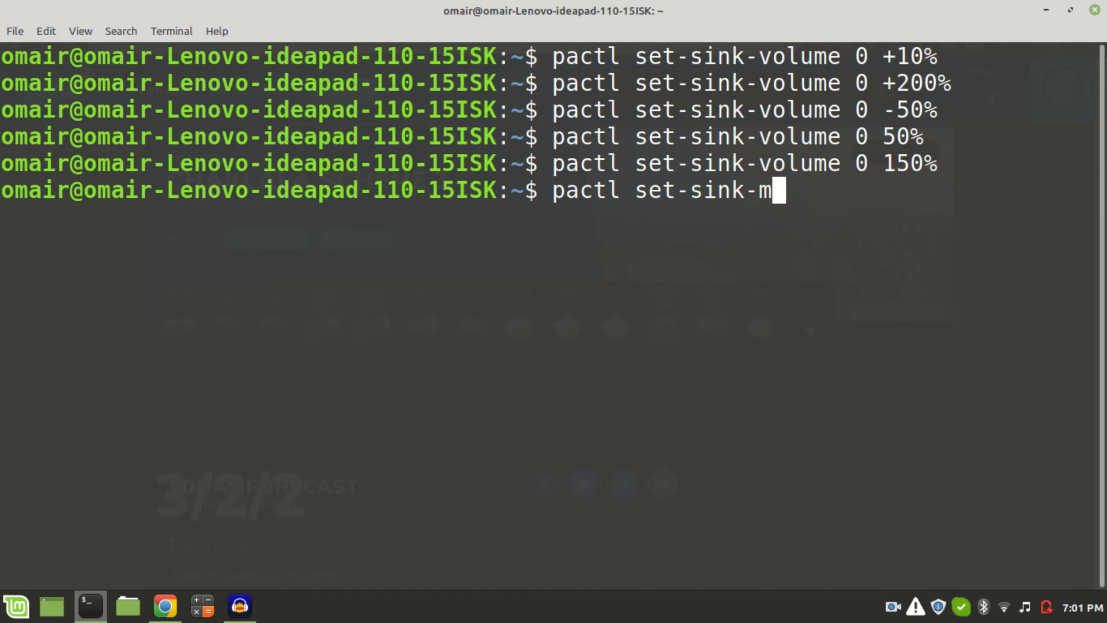
{"action": "type", "text": "ute 0"}
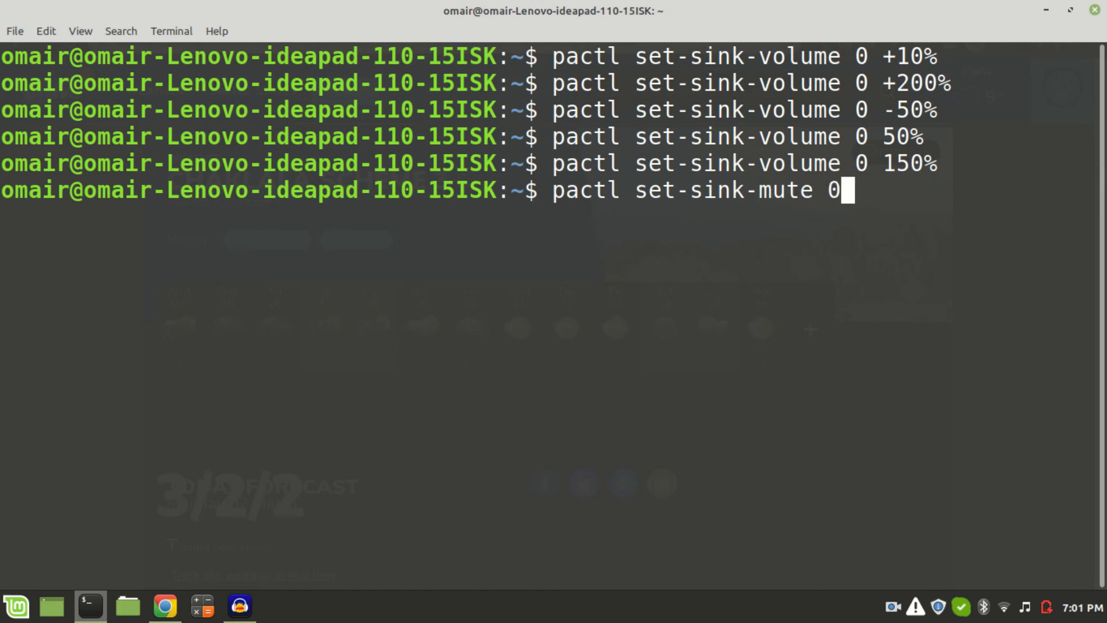
{"action": "type", "text": "toggle"}
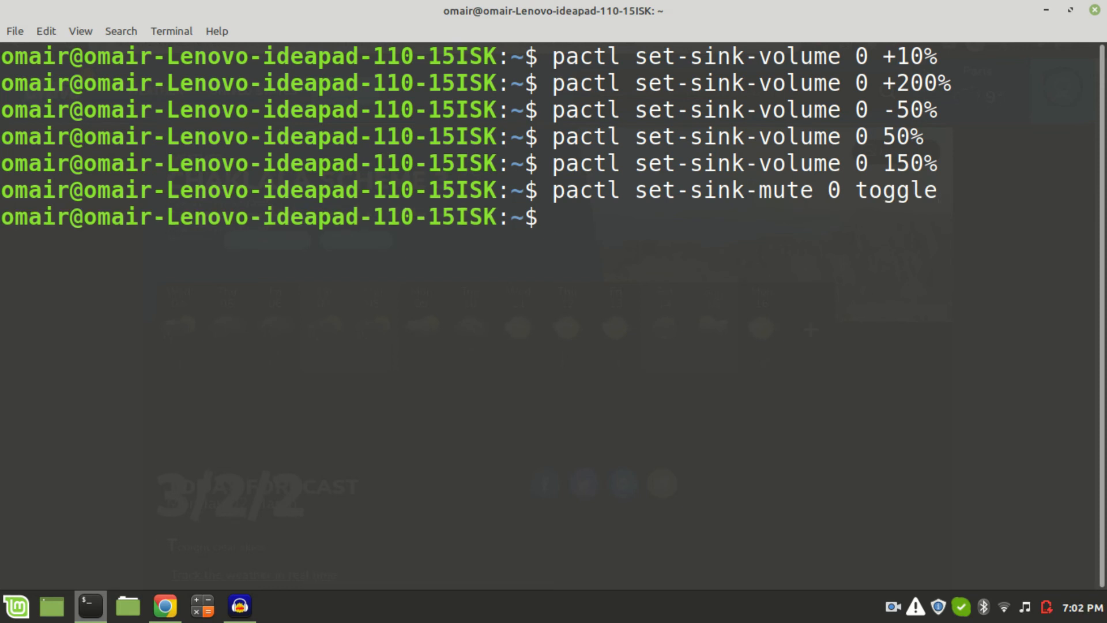
{"action": "type", "text": "pactl set-sink-mute 0 toggle"}
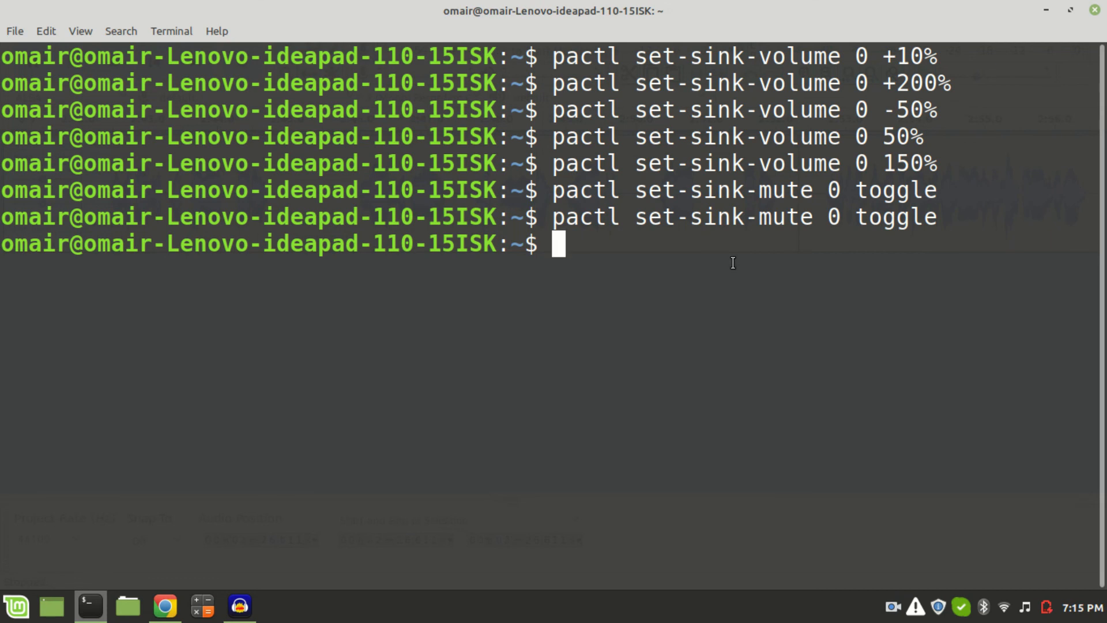
Recall the 150% volume command and replace its value with 0.0dB, not yet run.
{"action": "type", "text": "pactl set-sink-volume 0 150%"}
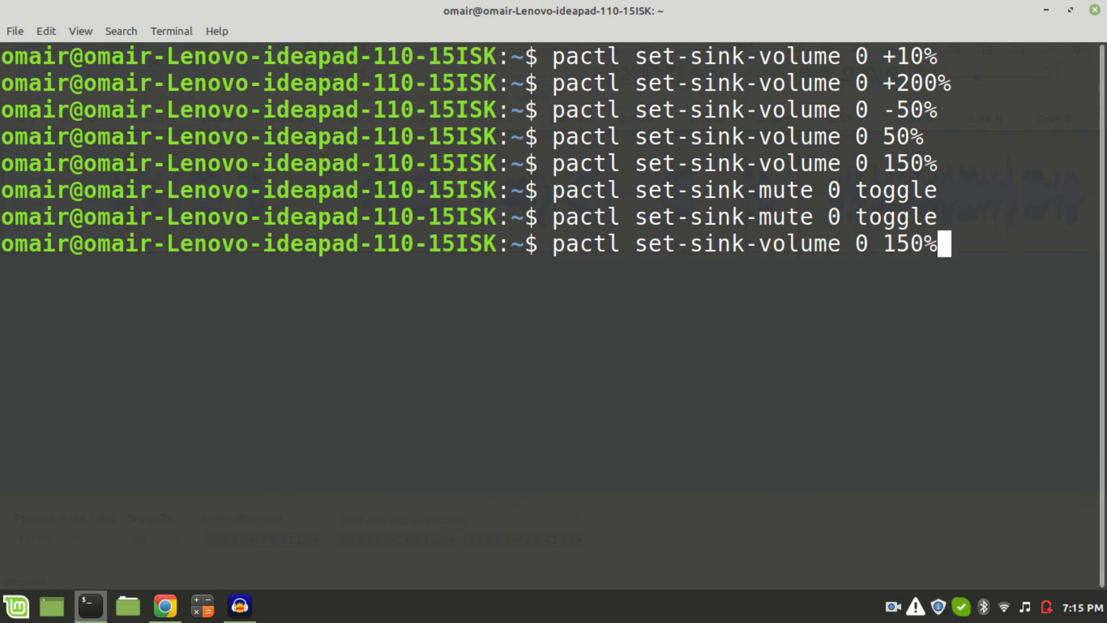
{"action": "key", "text": "BackSpace"}
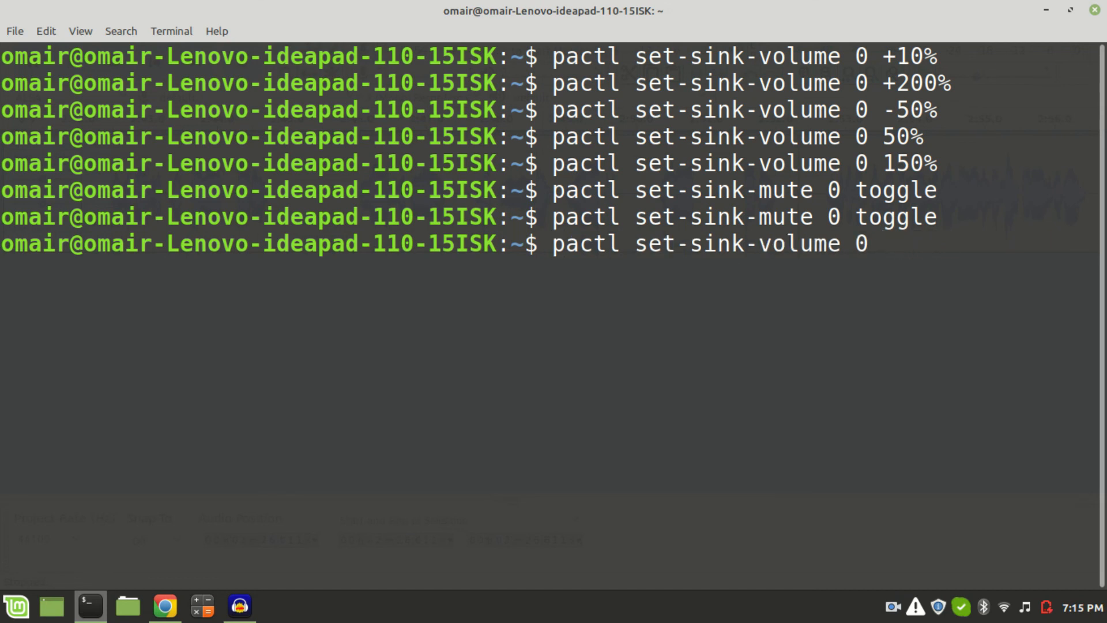
{"action": "type", "text": "0.0"}
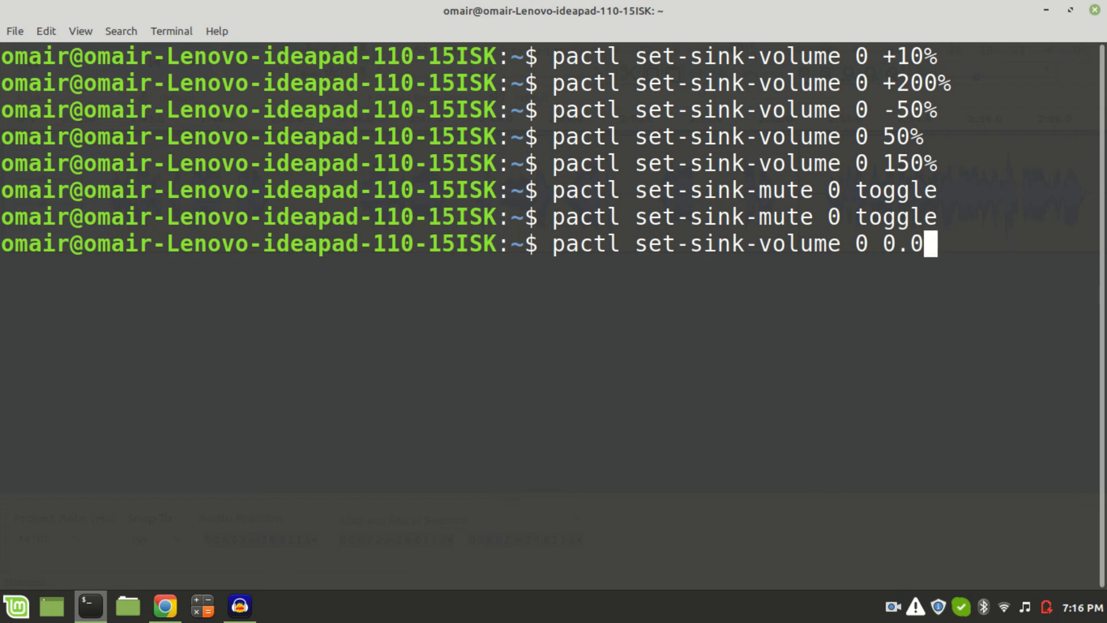
{"action": "type", "text": "dB"}
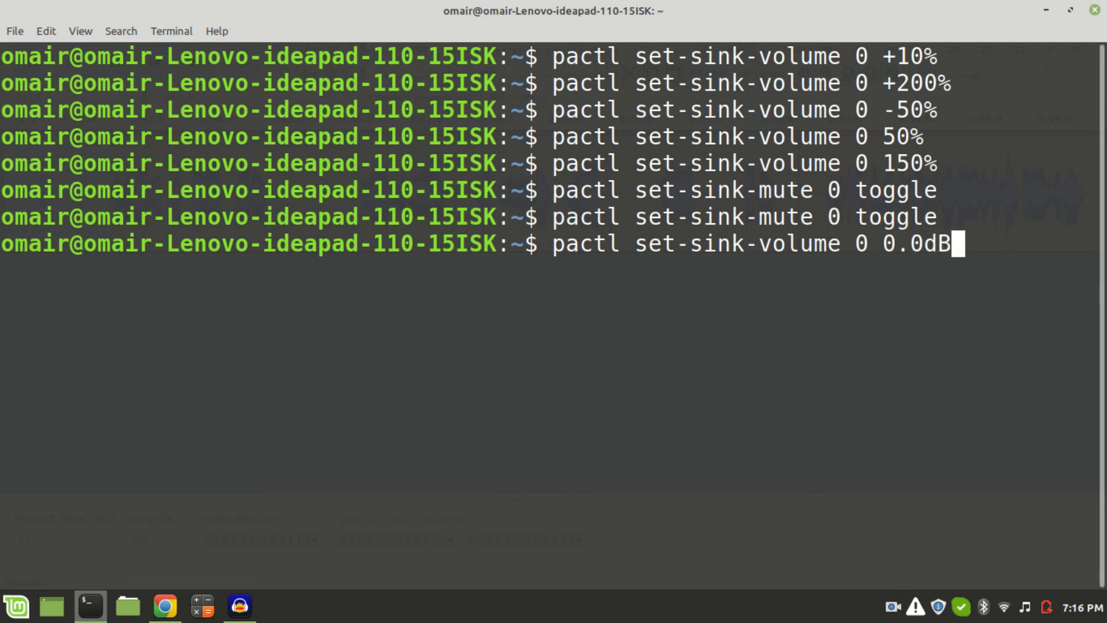